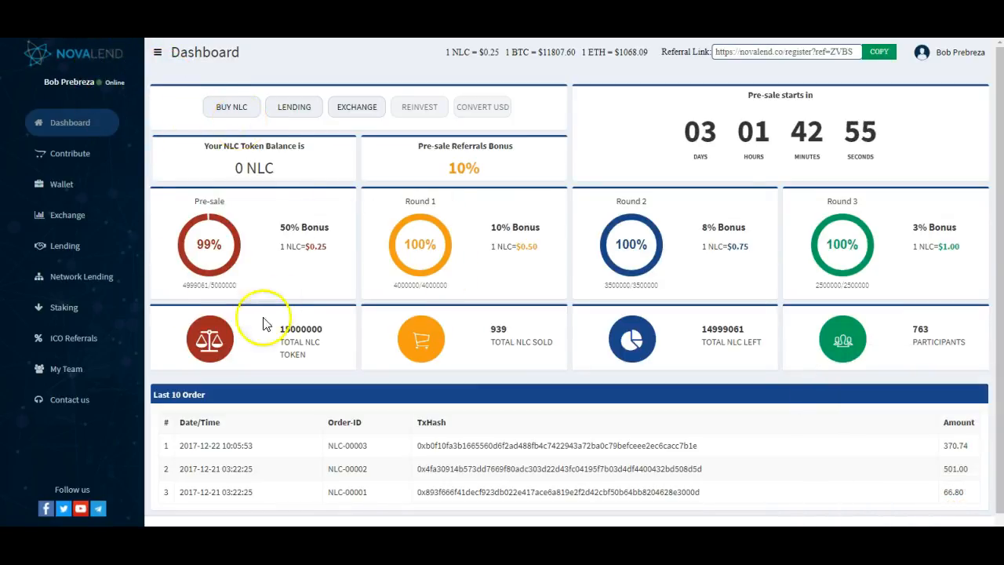
mouse_move(330, 206)
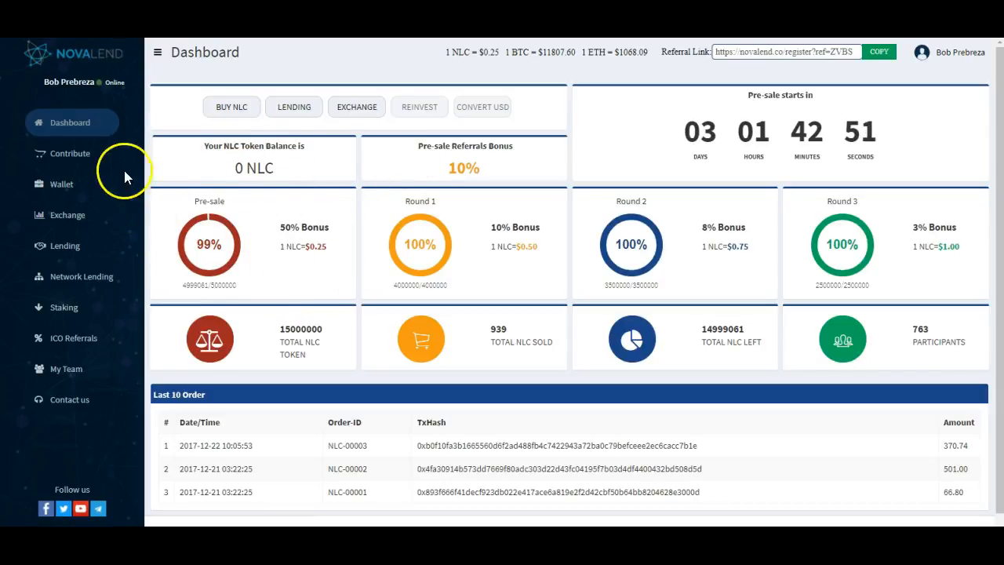
mouse_move(196, 228)
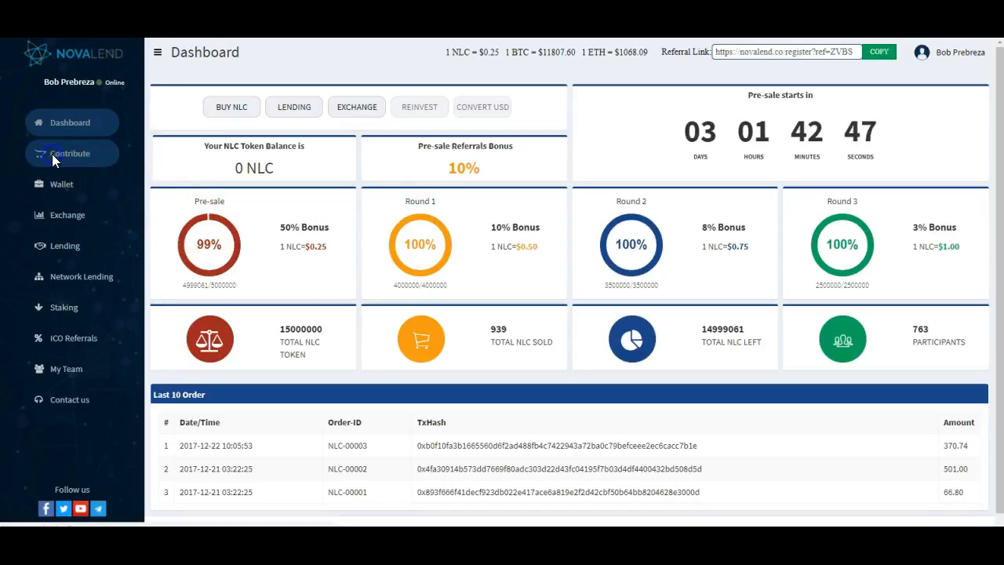
Open NovaLend's Buy NLC contribution form from the Contribute sidebar item.
click(69, 153)
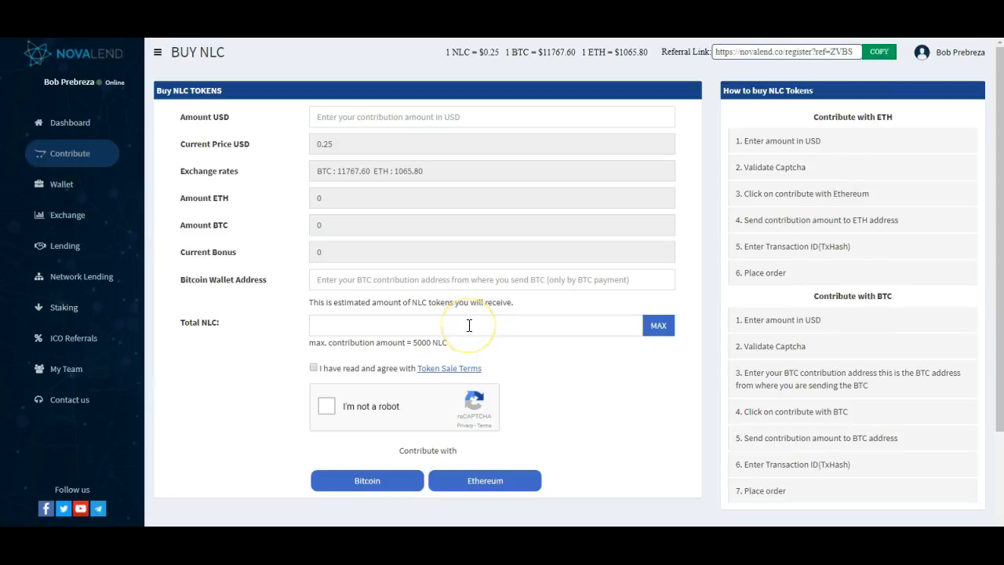
mouse_move(463, 327)
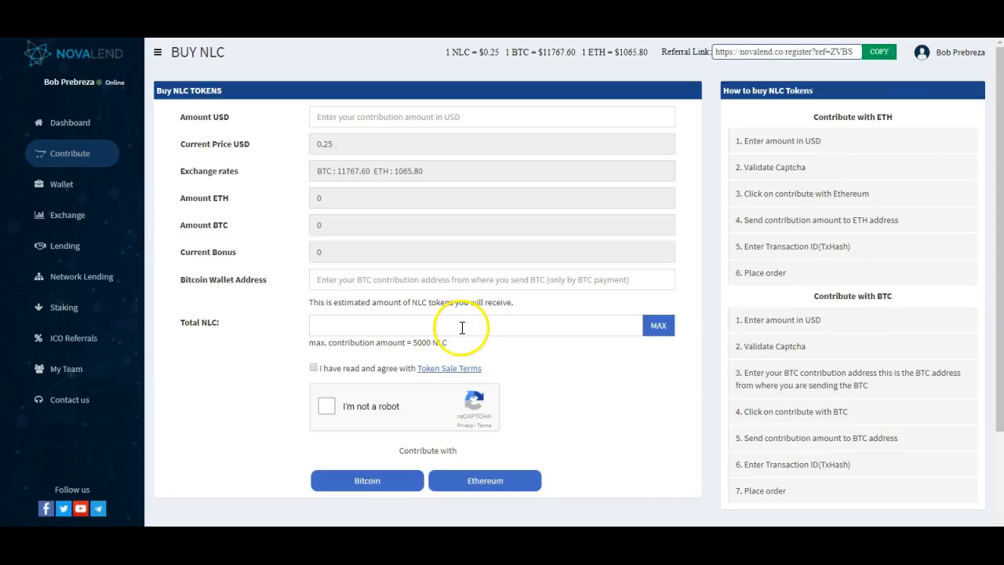
mouse_move(541, 370)
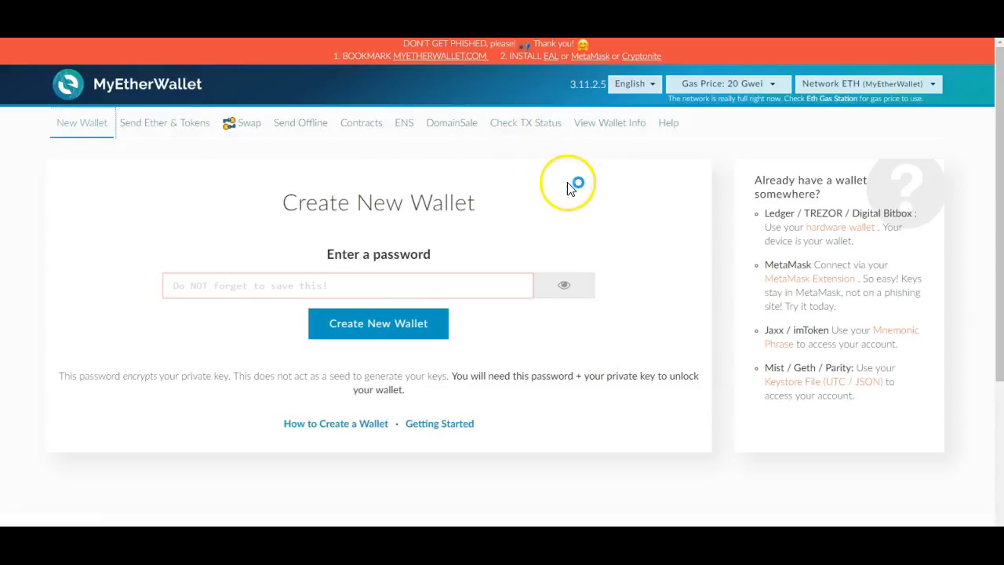
mouse_move(244, 183)
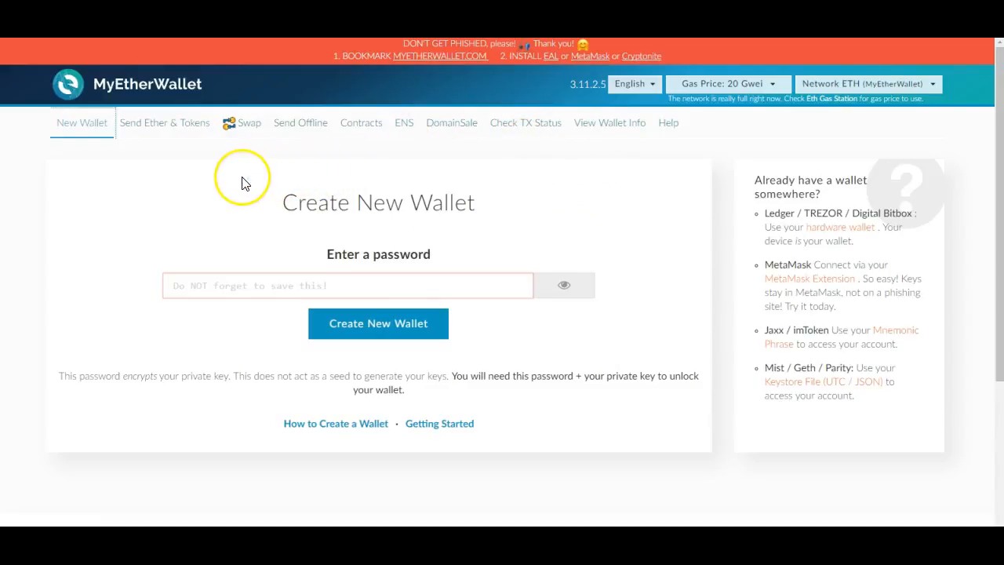
mouse_move(544, 188)
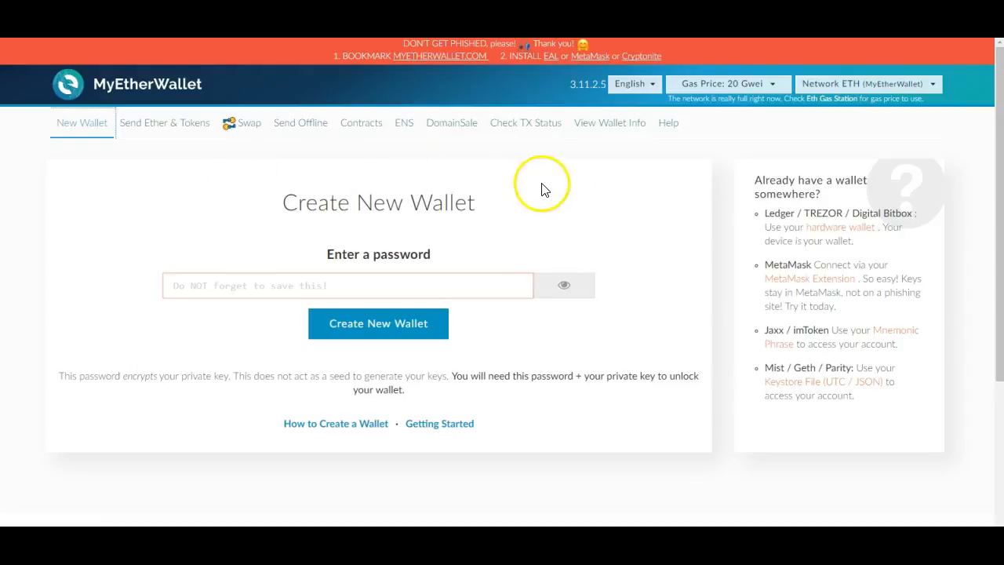
mouse_move(535, 188)
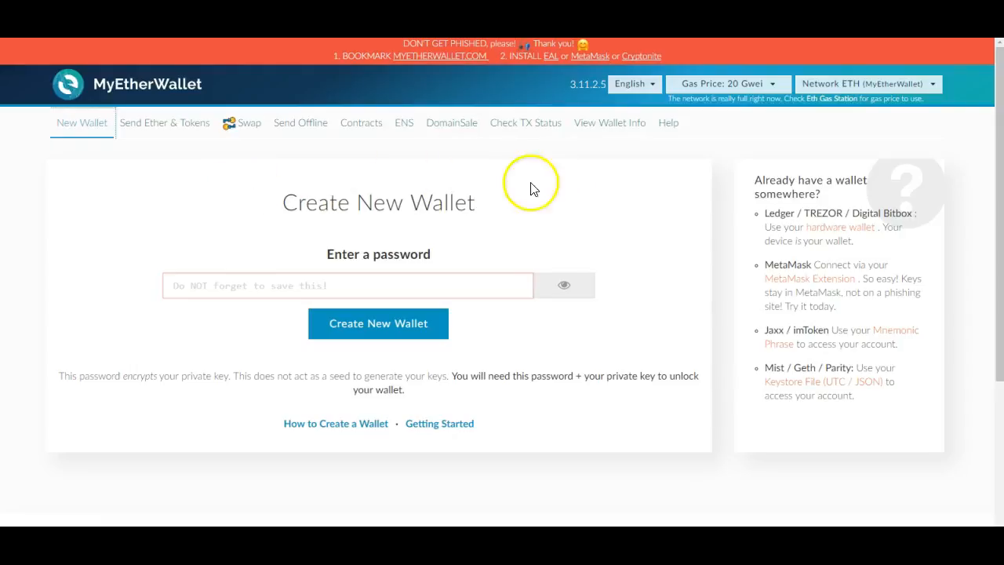
mouse_move(139, 206)
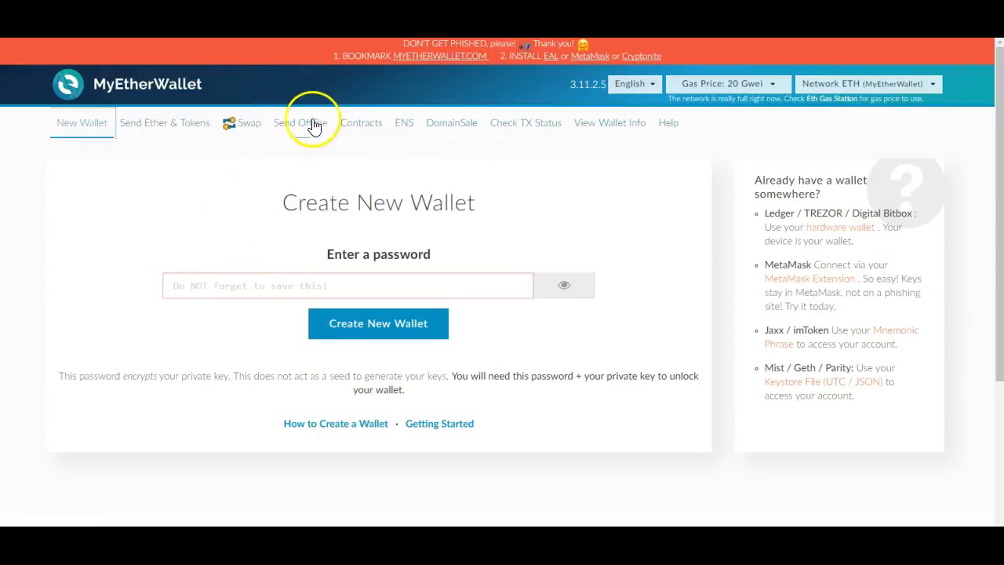
mouse_move(82, 122)
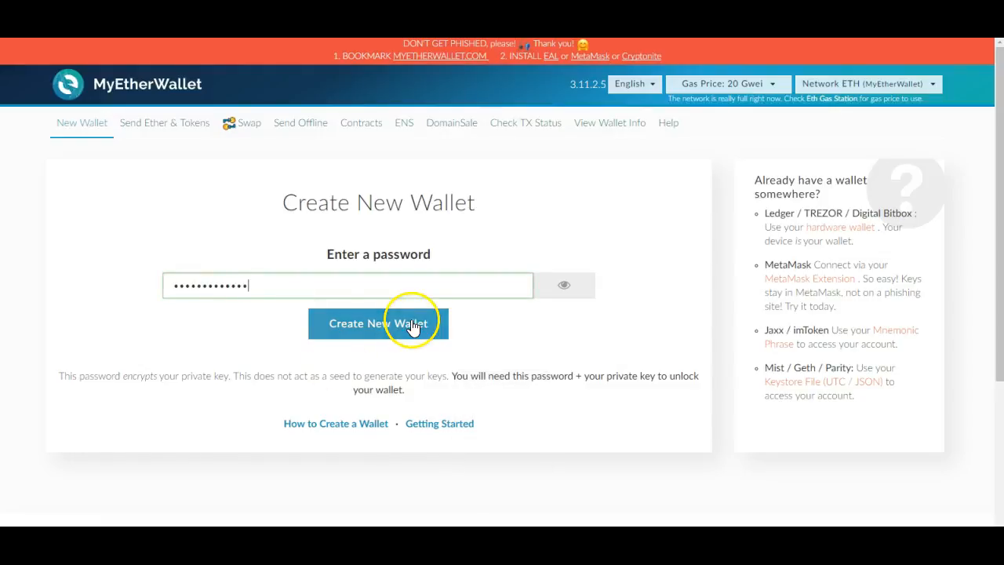
Create the wallet and save its keystore file under the name 'test'.
click(378, 322)
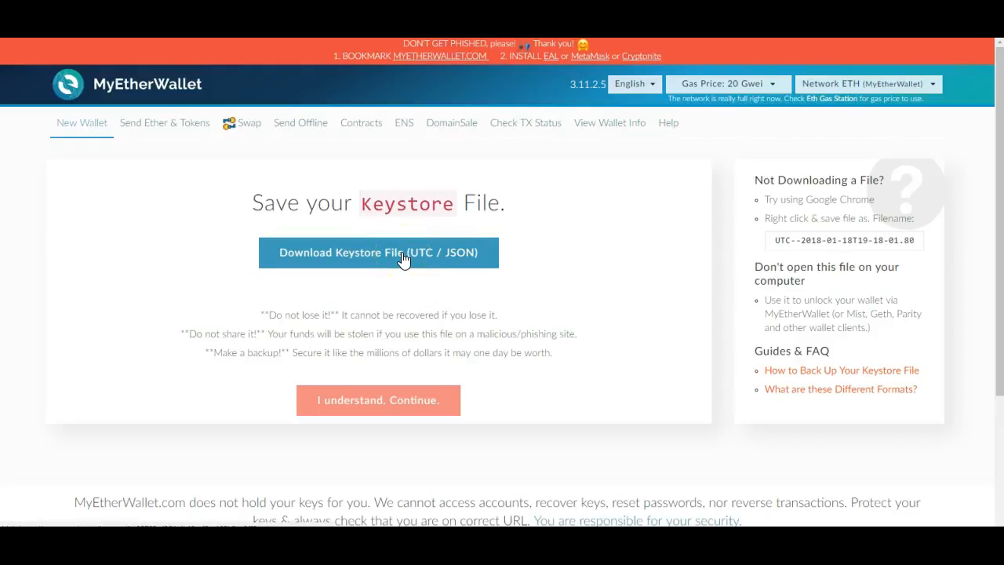
click(378, 252)
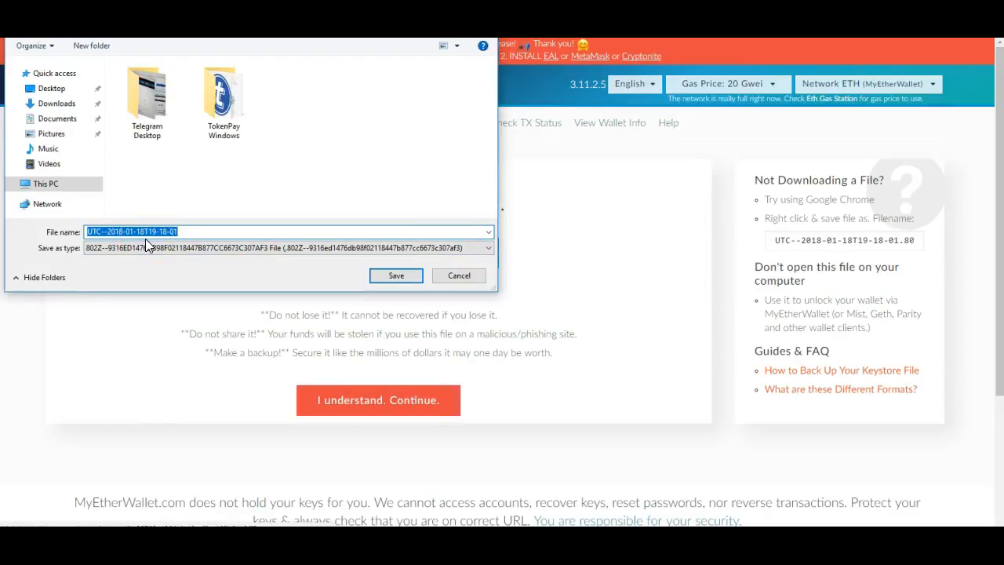
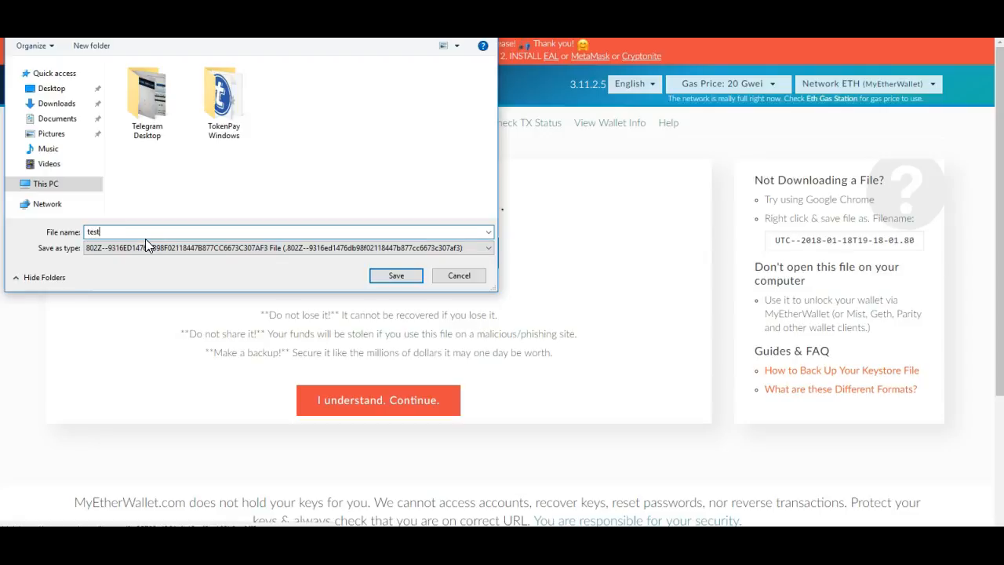
click(396, 276)
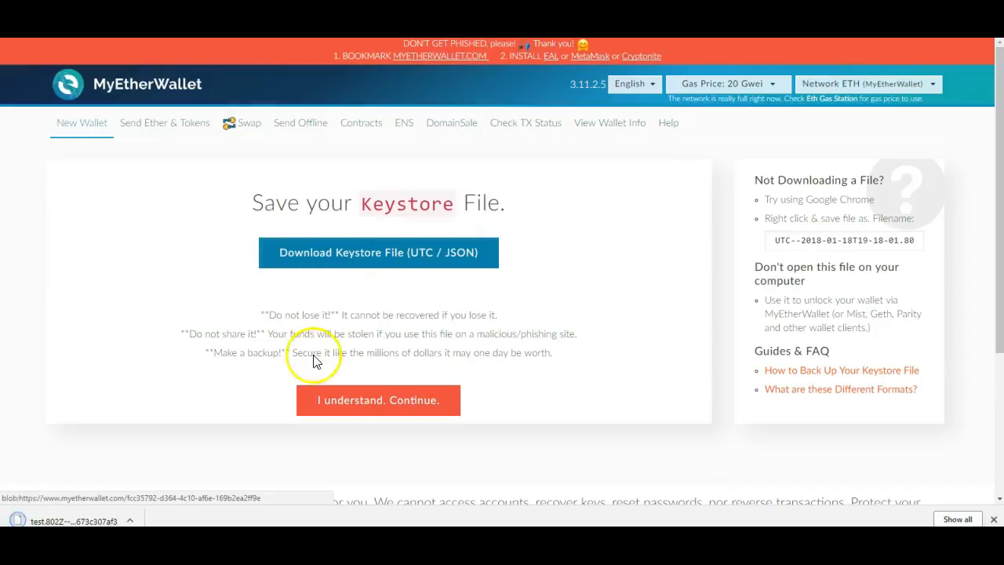
Confirm the keystore is saved and continue to the Save Your Address step.
click(378, 399)
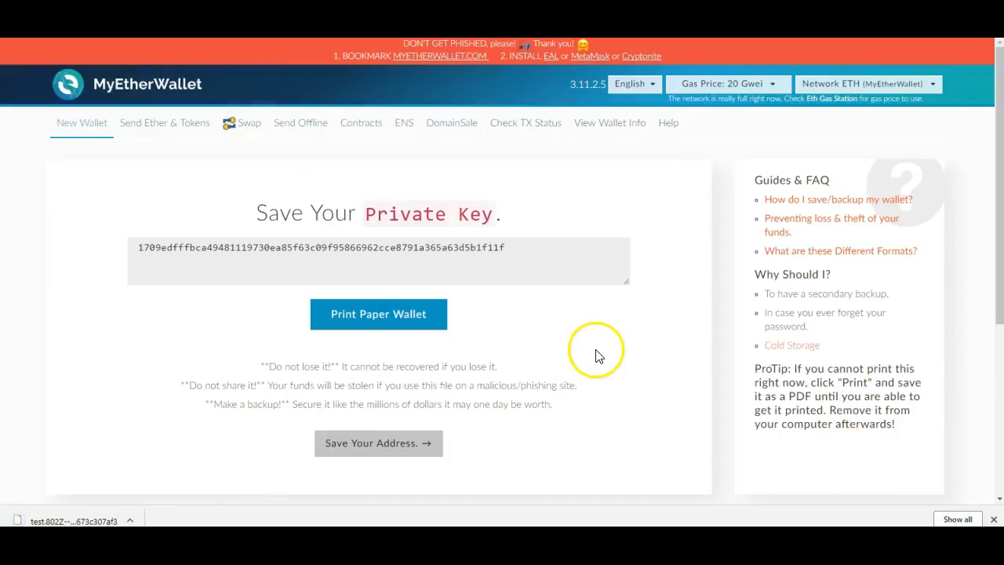
scroll(down, 3)
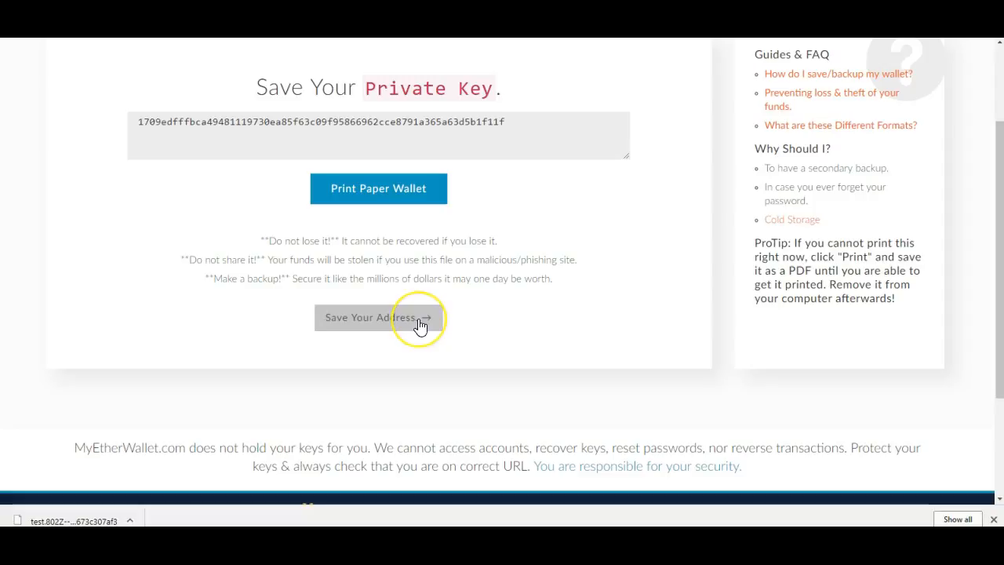
click(378, 317)
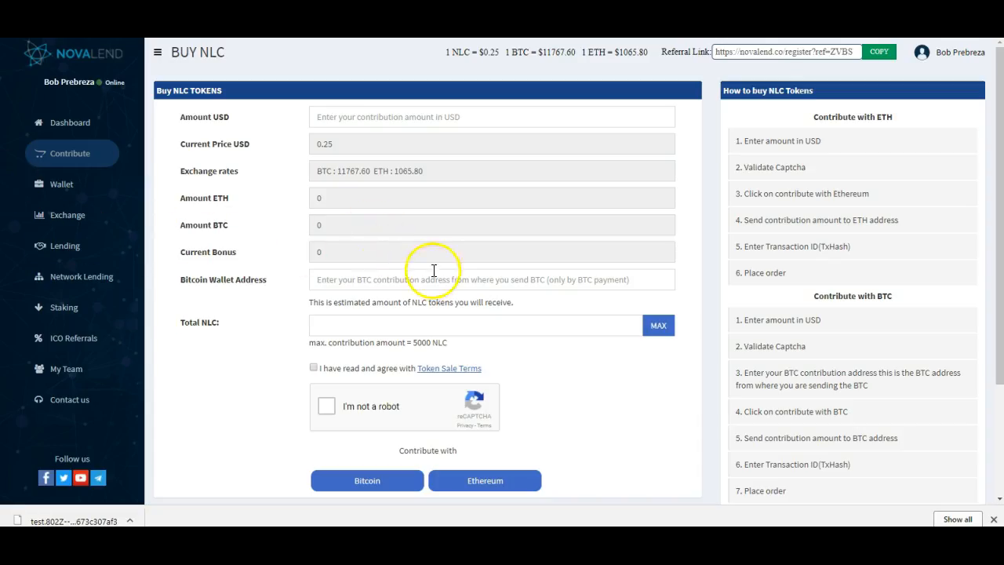
mouse_move(422, 320)
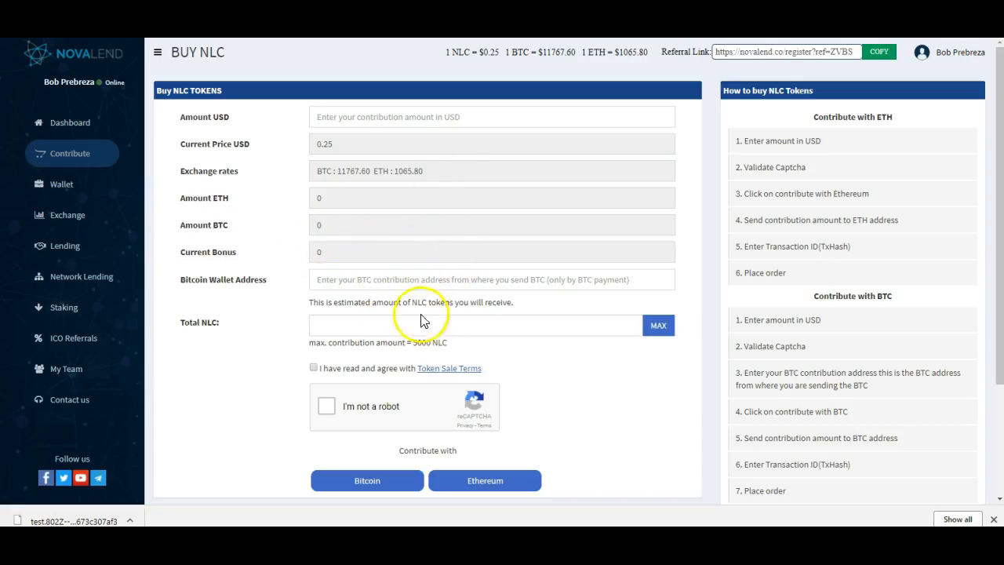
mouse_move(537, 280)
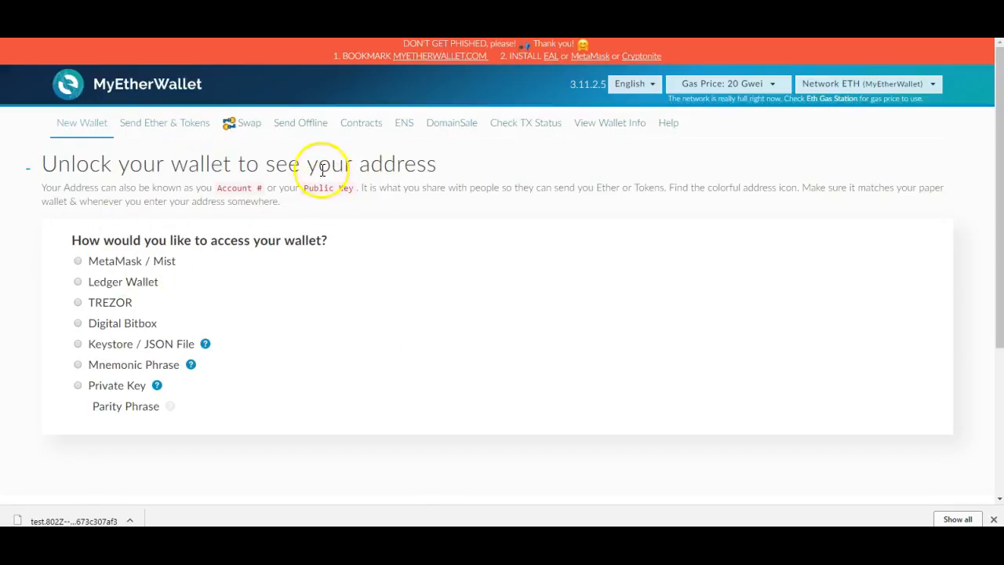
mouse_move(477, 134)
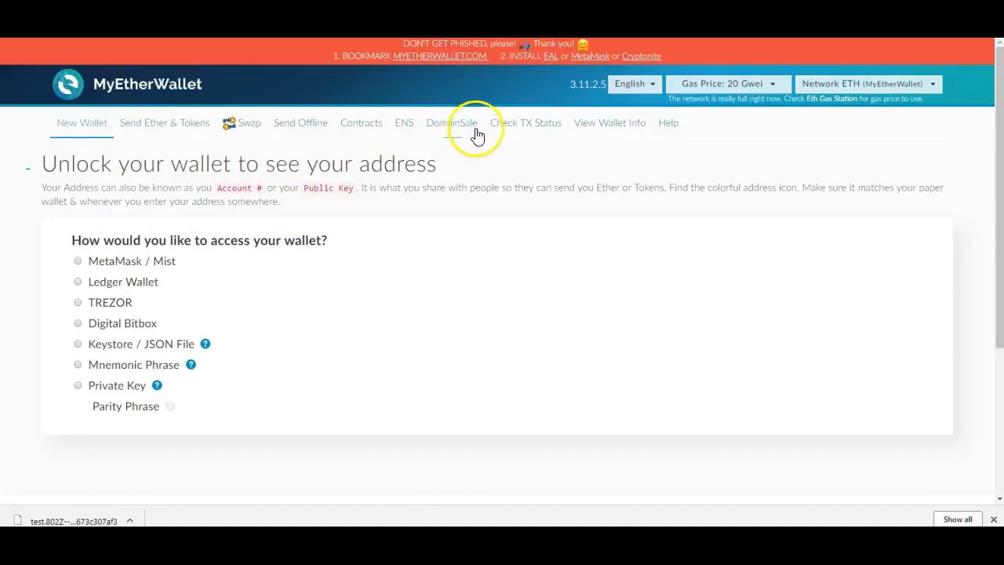
mouse_move(609, 123)
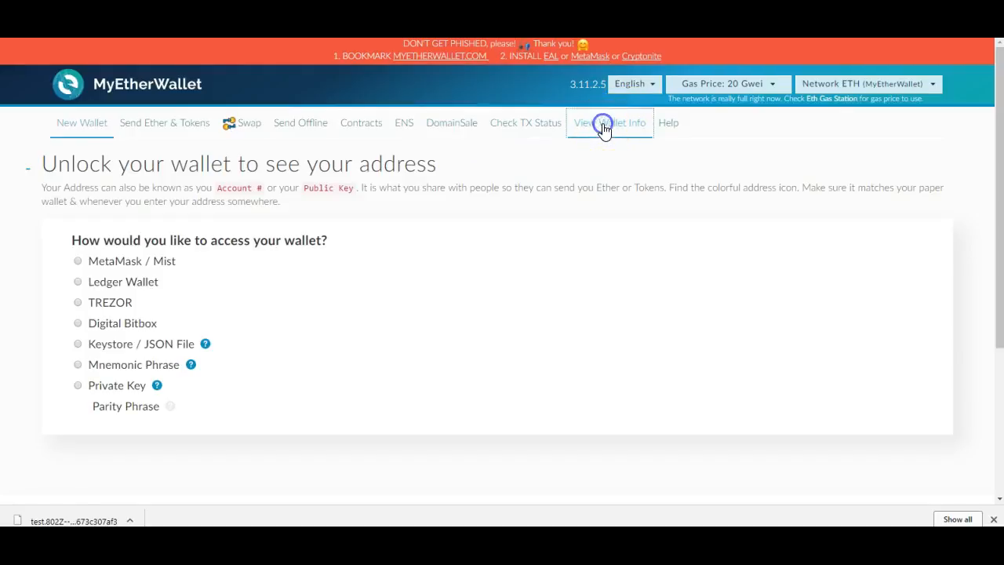
In View Wallet Info, choose keystore file access and load the saved 'test' file.
click(609, 123)
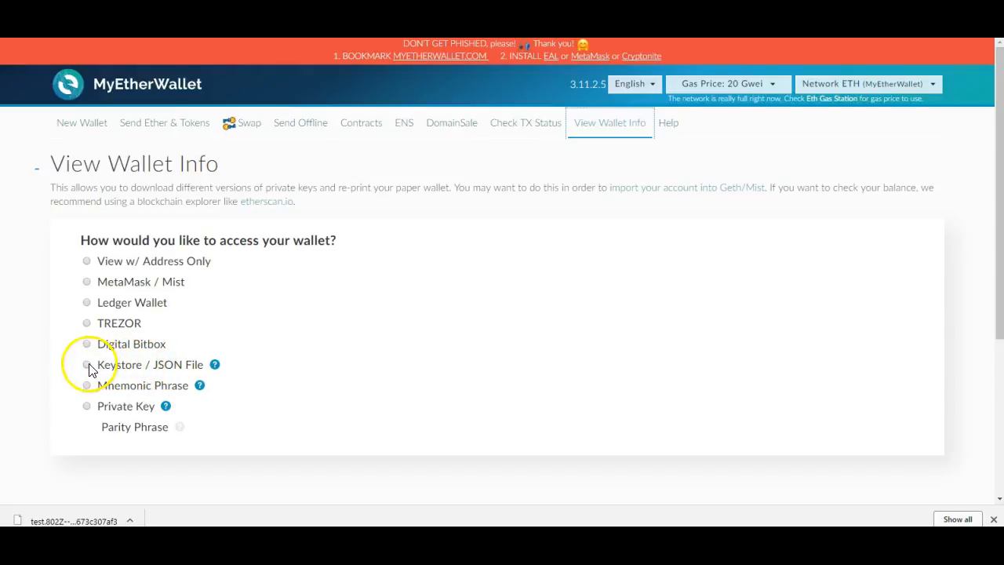
click(86, 364)
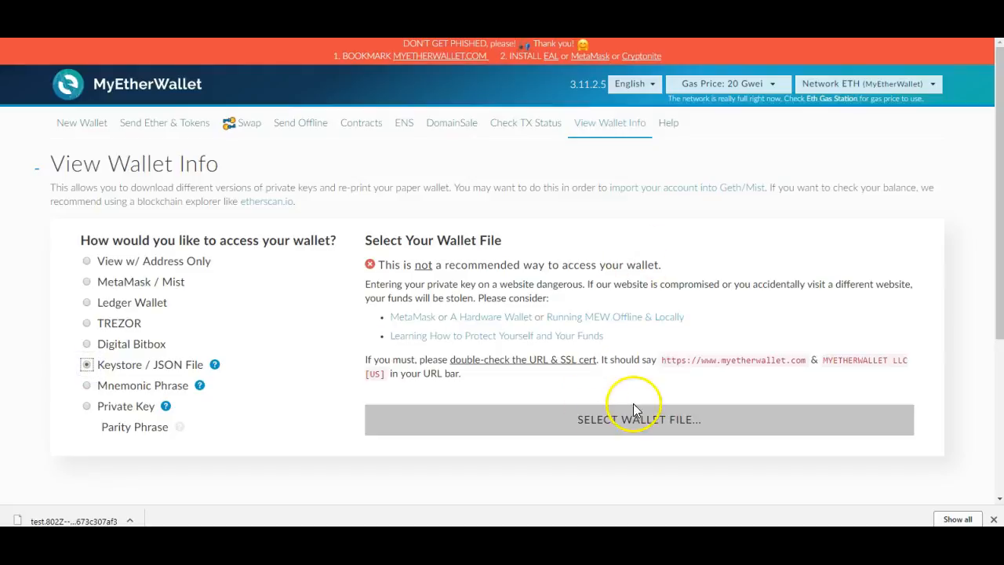
click(638, 419)
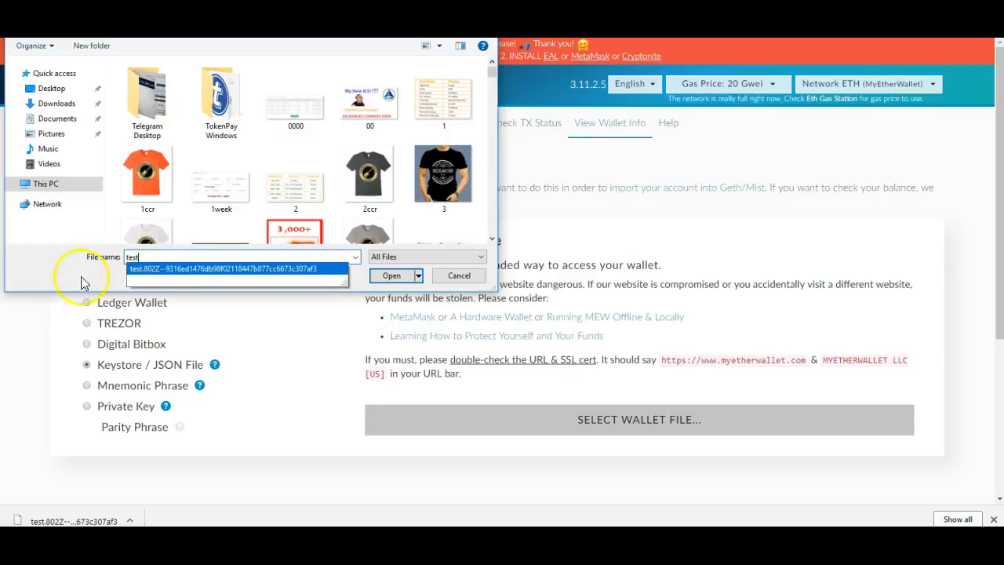
click(235, 268)
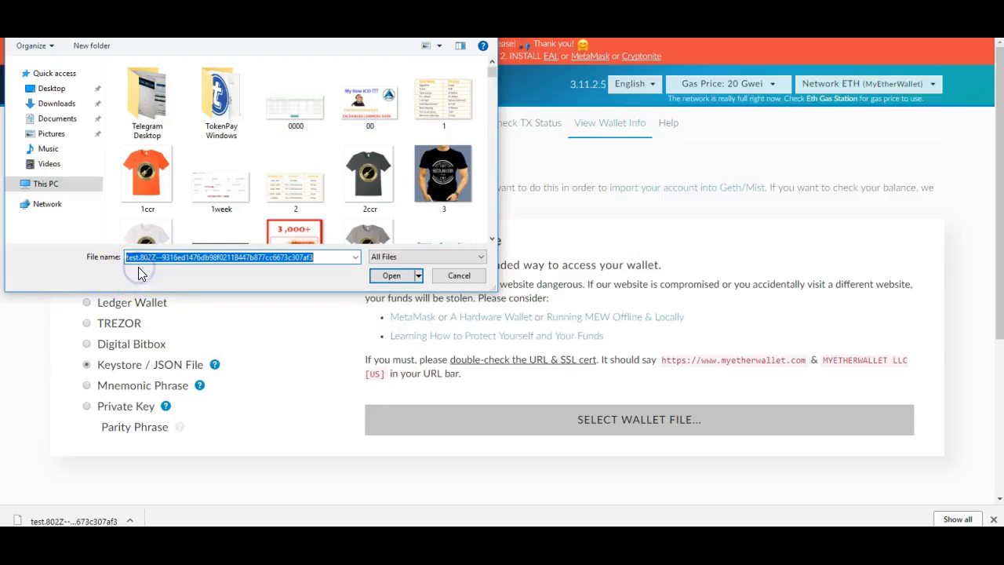
click(392, 276)
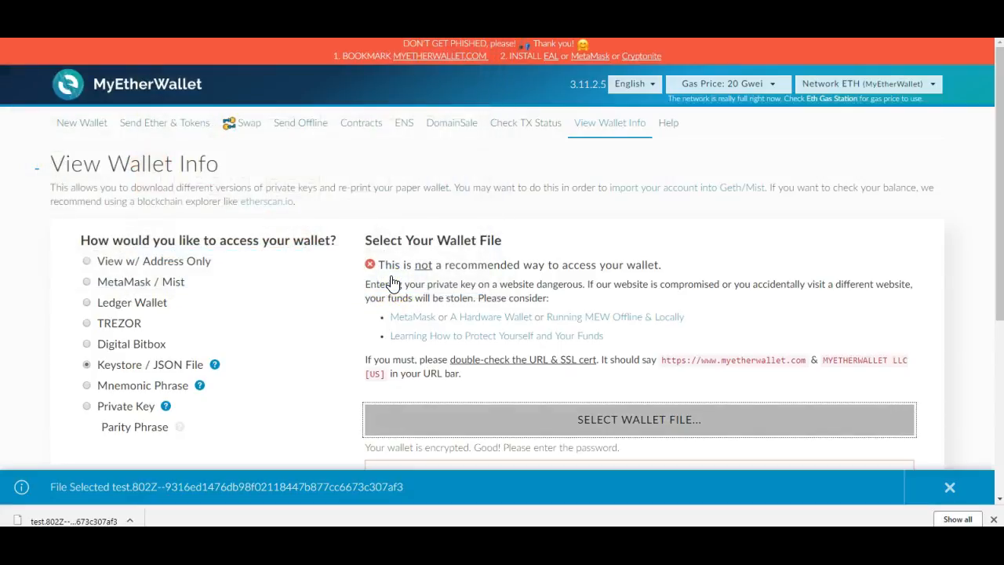
Enter the wallet file's password and unlock the wallet.
click(494, 346)
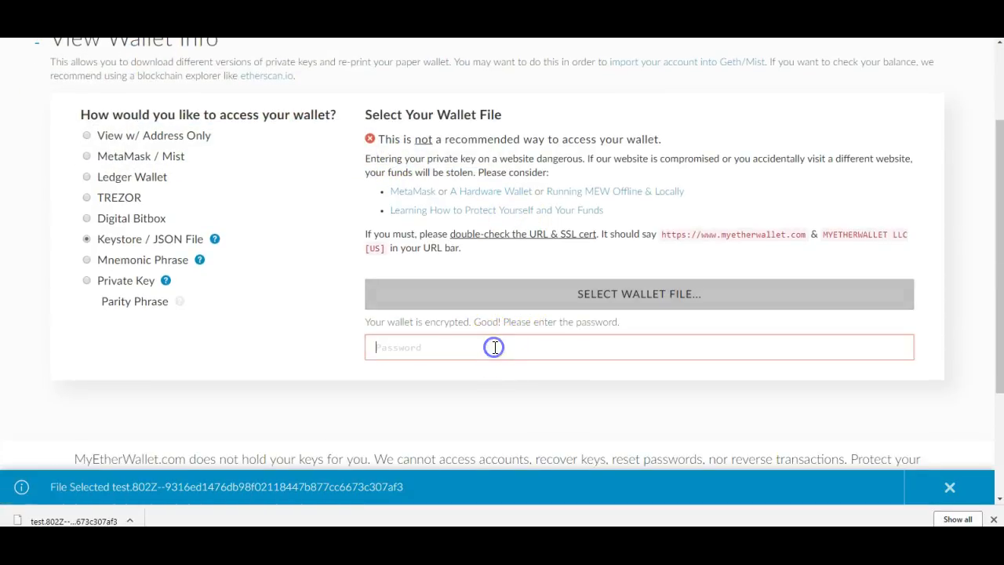
text(••)
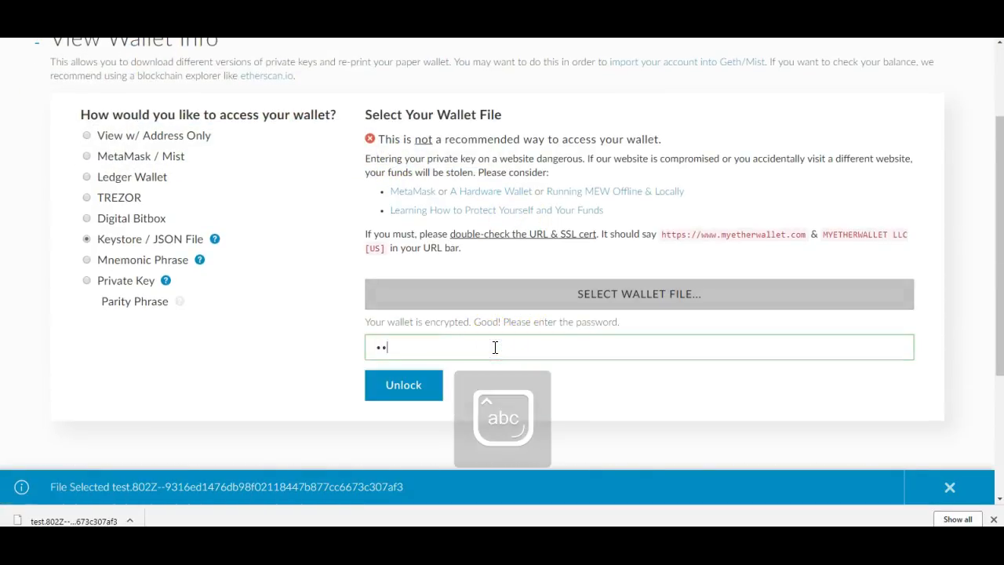
text(password)
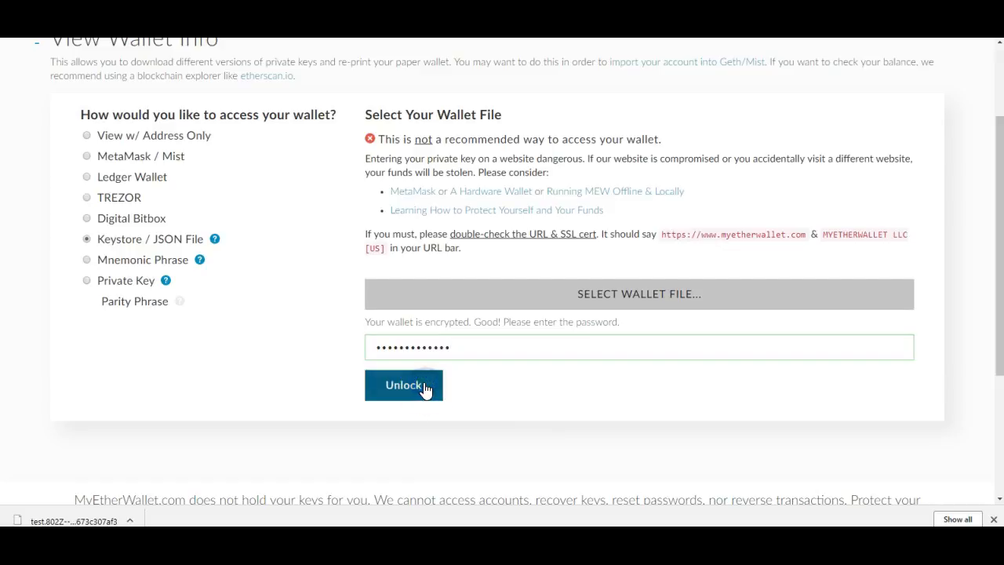
click(404, 384)
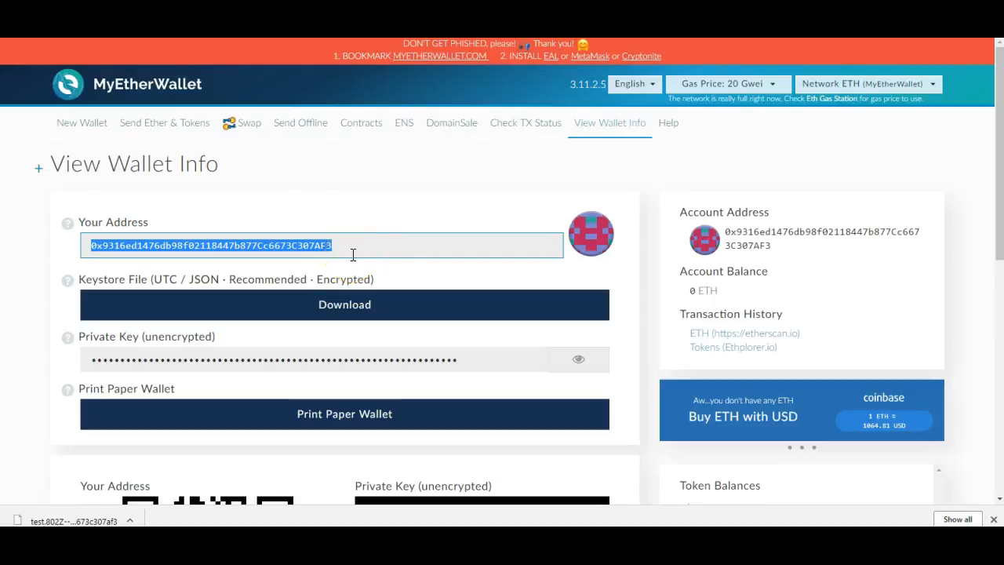
mouse_move(350, 217)
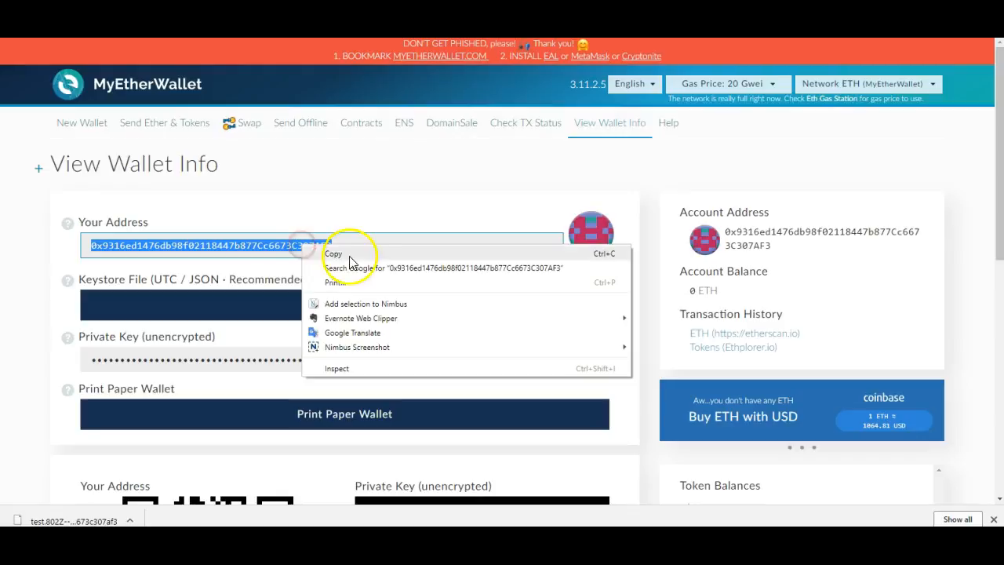
Copy the new wallet's address from the Your Address box.
click(334, 253)
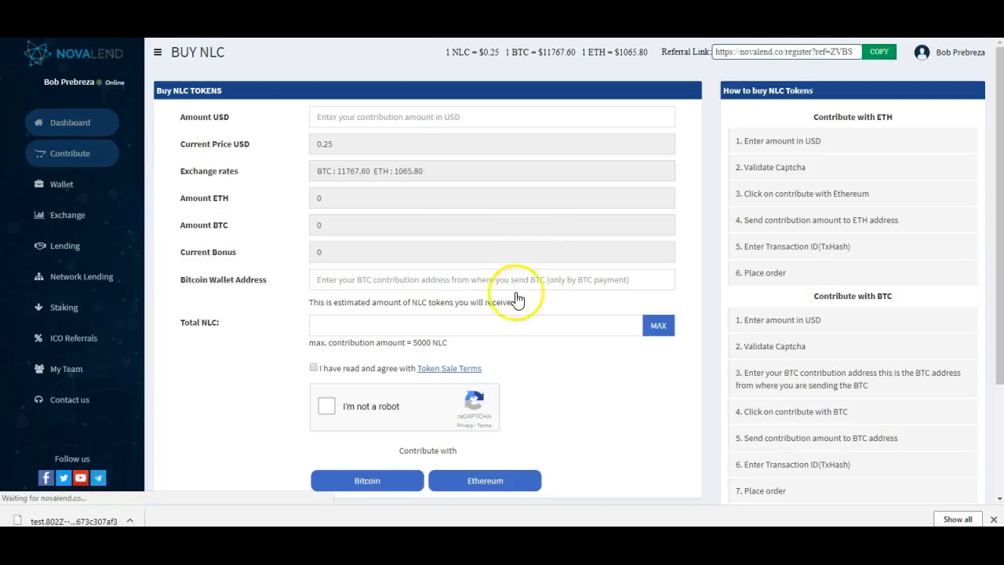
Go via the Dashboard back to the Buy NLC form and enter 500 USD.
click(70, 122)
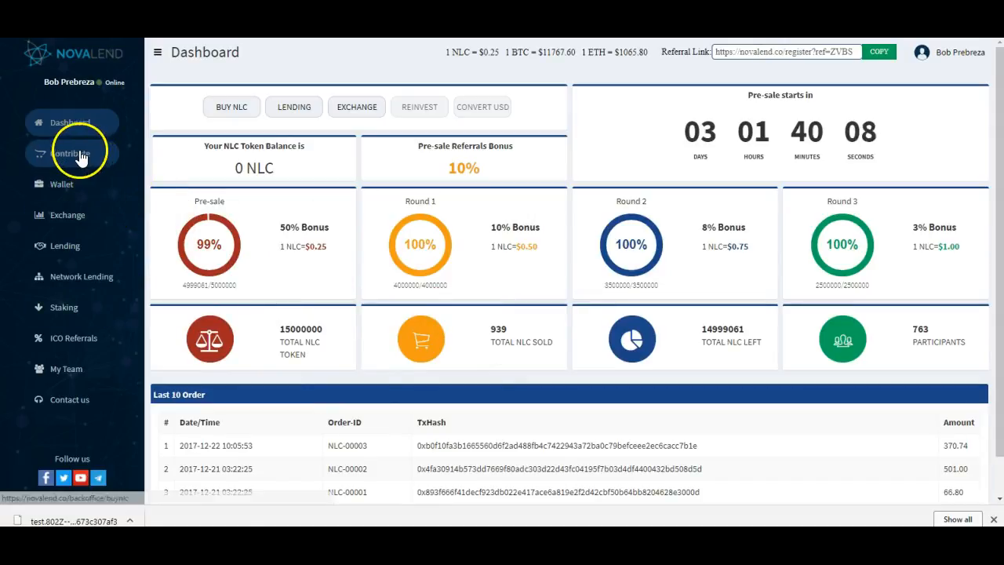
click(70, 153)
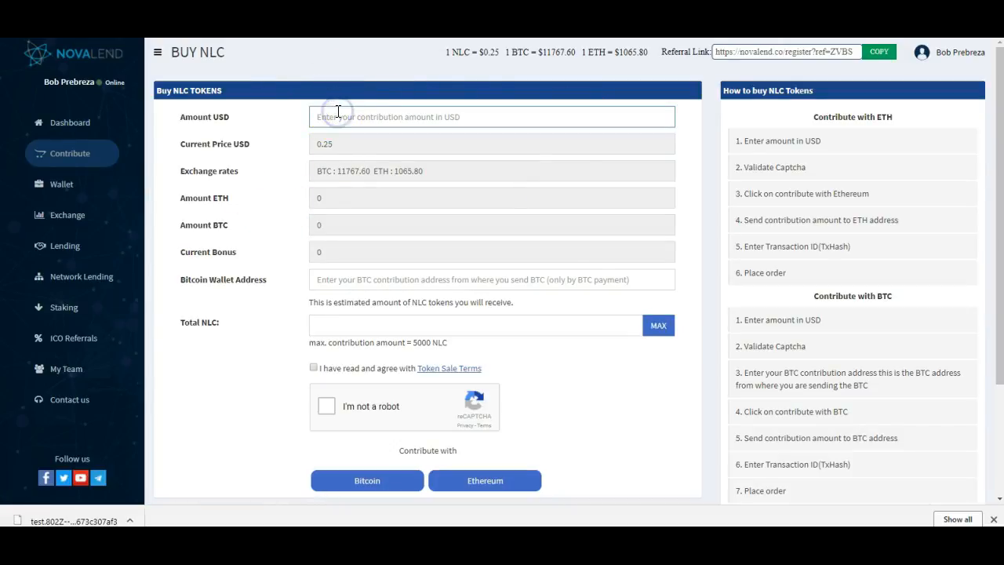
text(500)
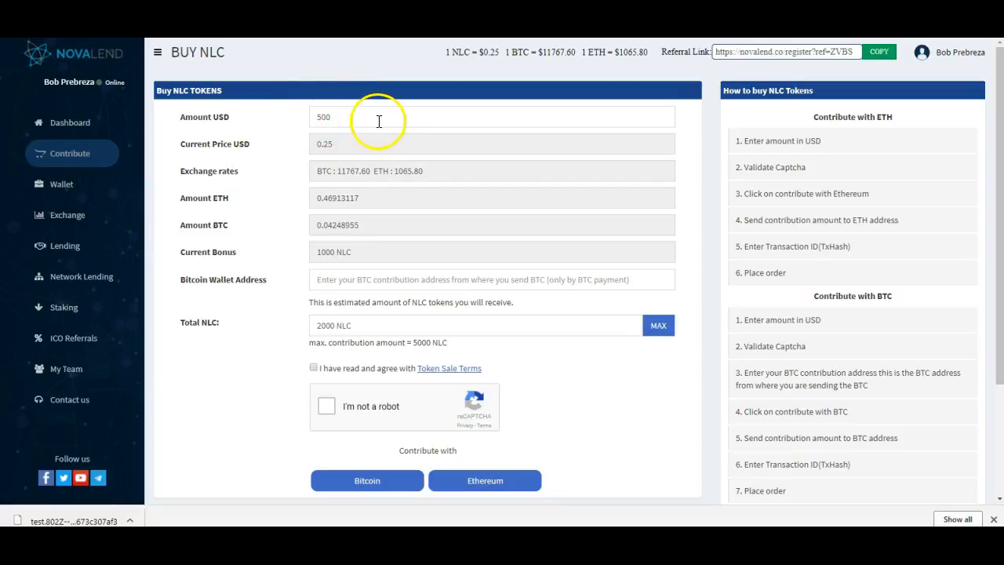
mouse_move(398, 170)
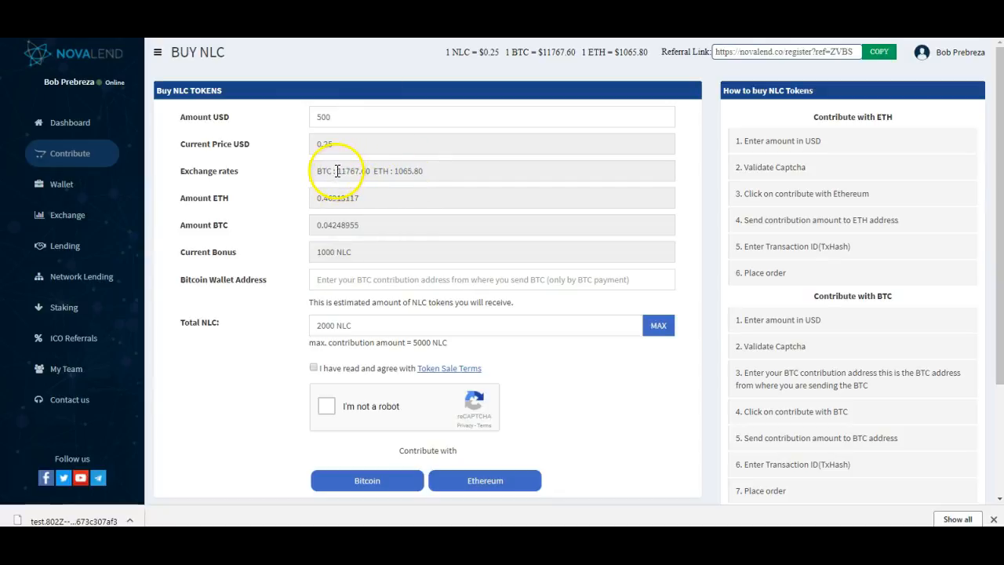
mouse_move(380, 167)
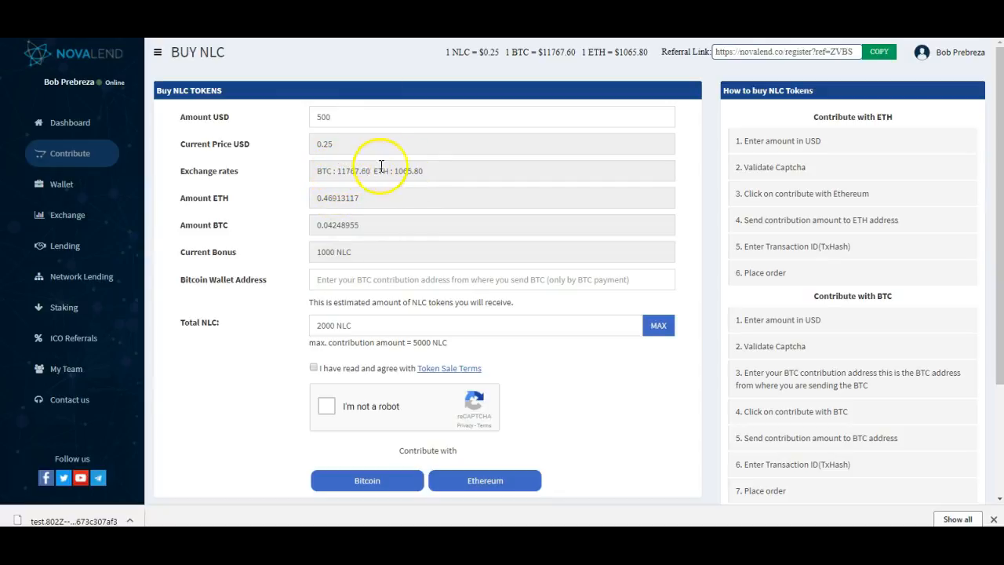
mouse_move(261, 205)
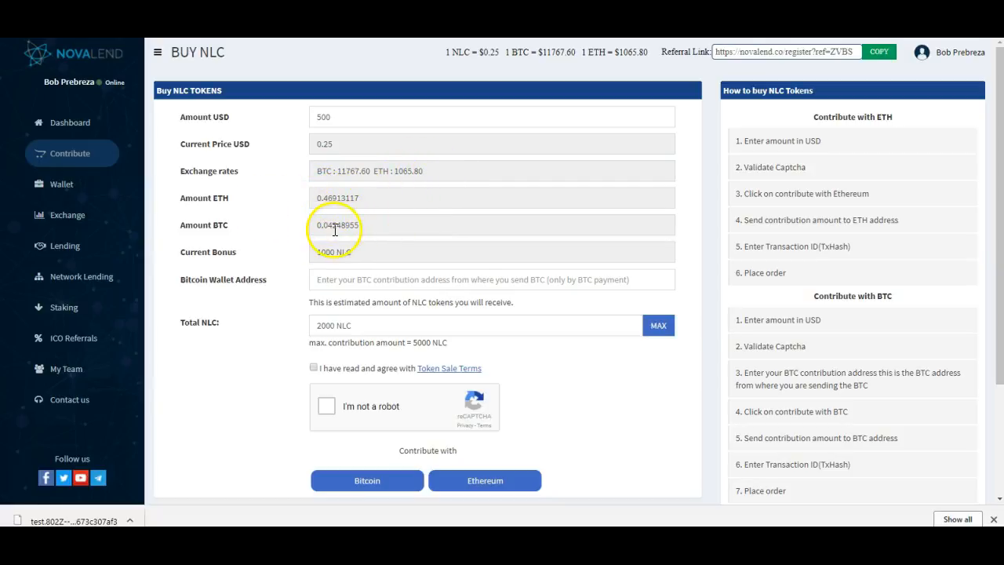
Select the calculated 0.04248955 BTC amount and focus the Bitcoin Wallet Address field.
double_click(336, 225)
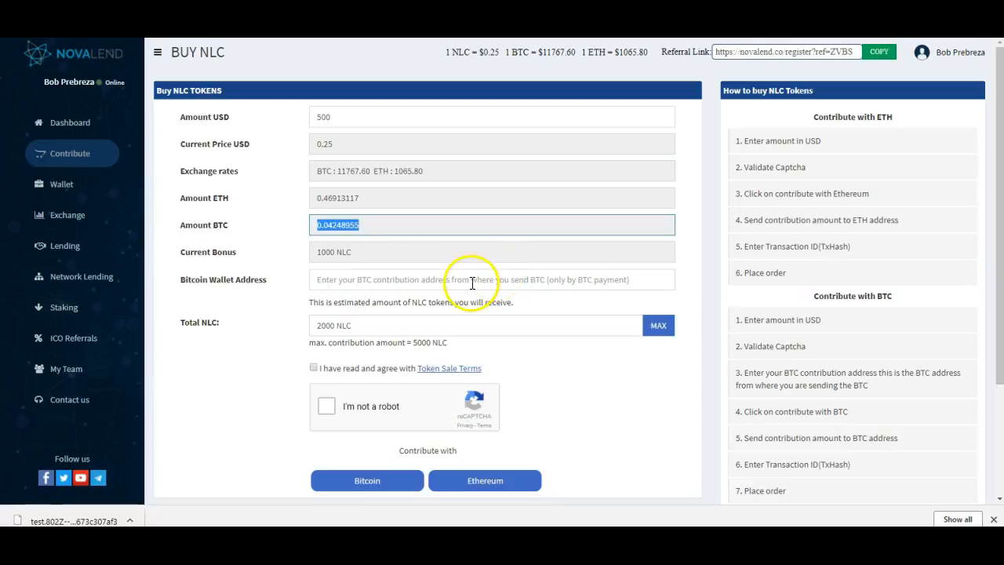
mouse_move(379, 274)
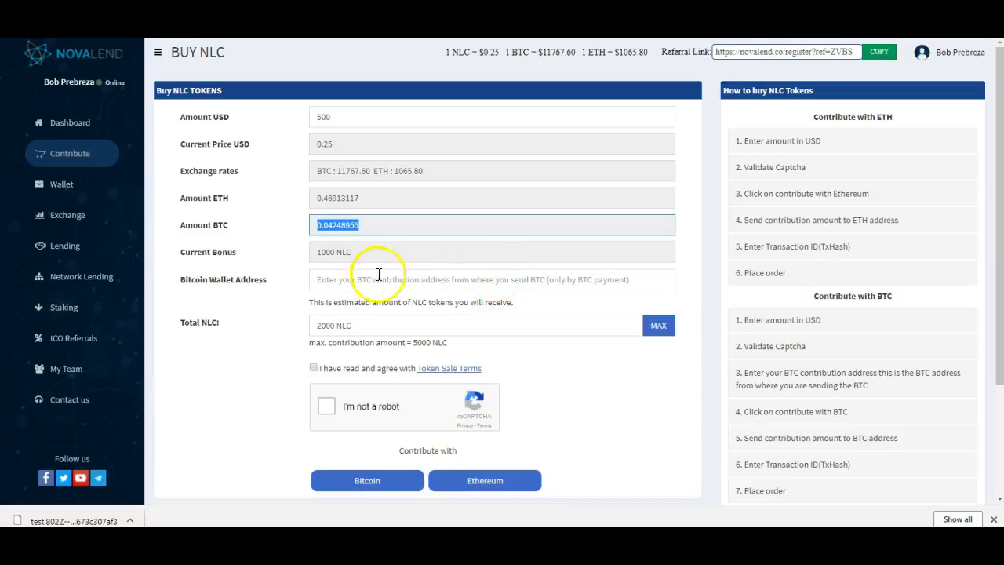
mouse_move(350, 384)
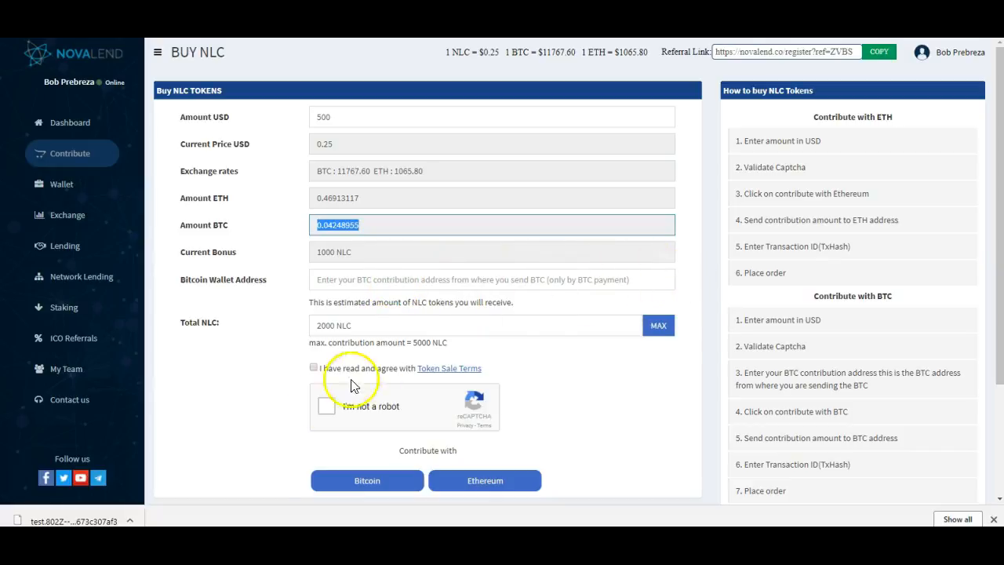
click(313, 367)
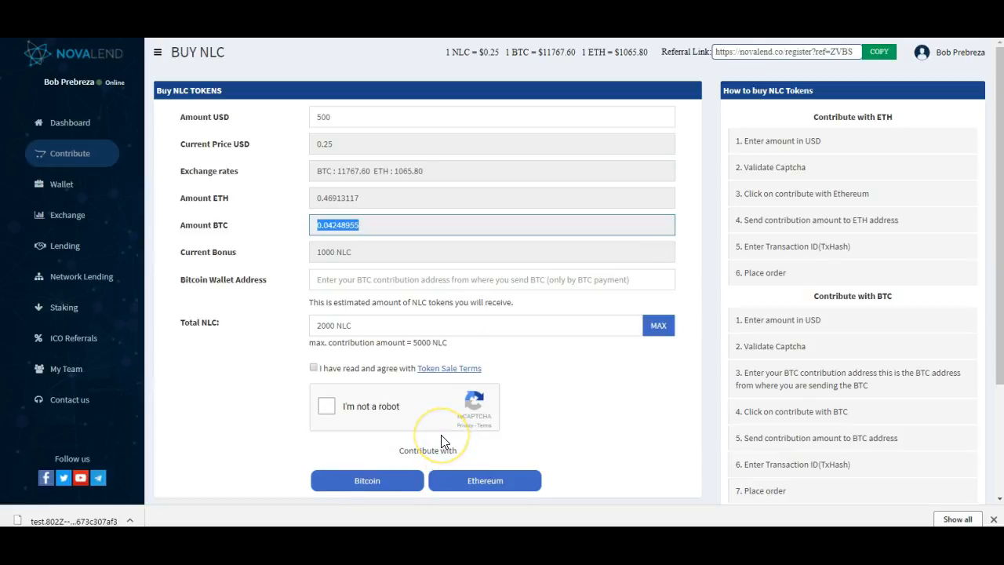
mouse_move(349, 412)
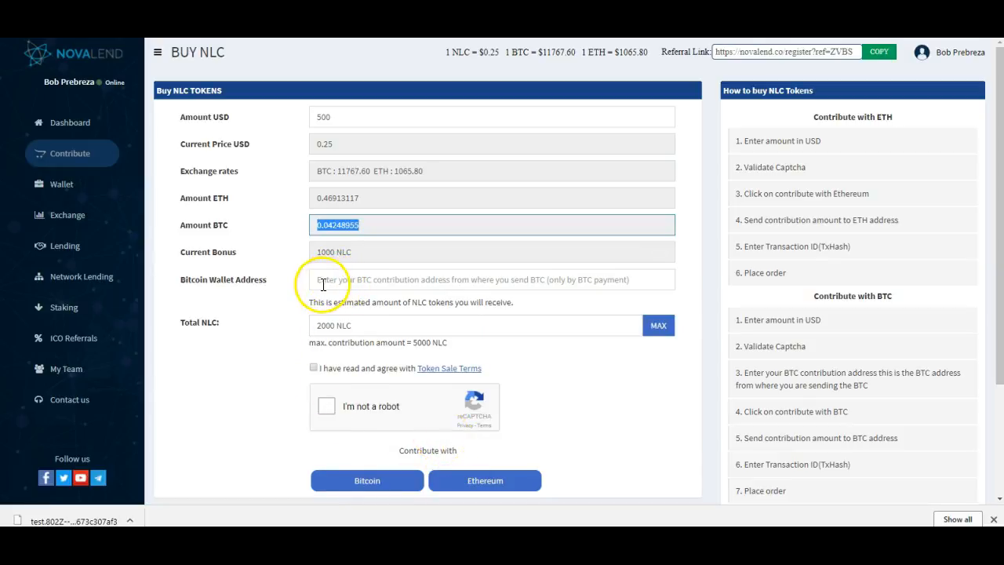
click(492, 280)
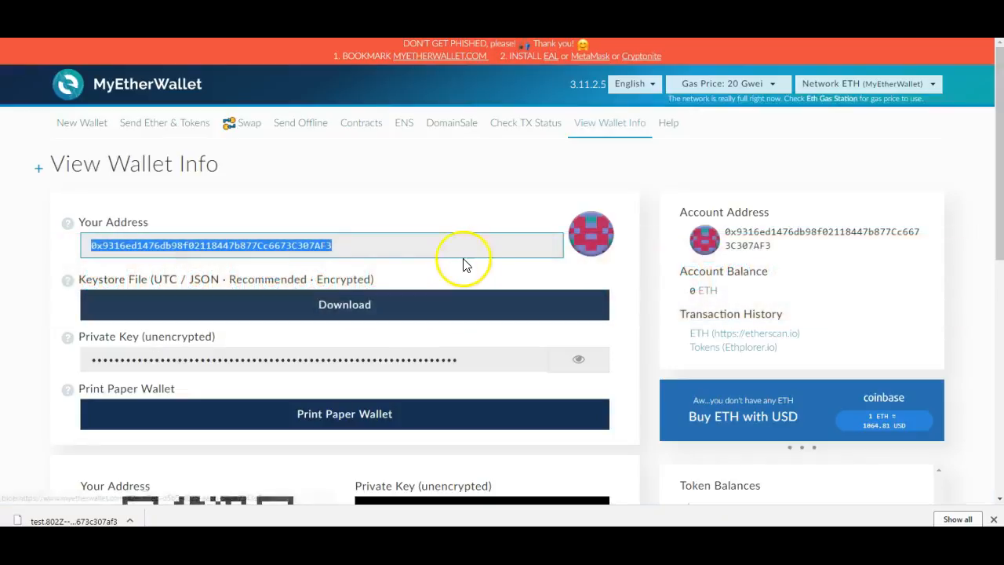
mouse_move(175, 192)
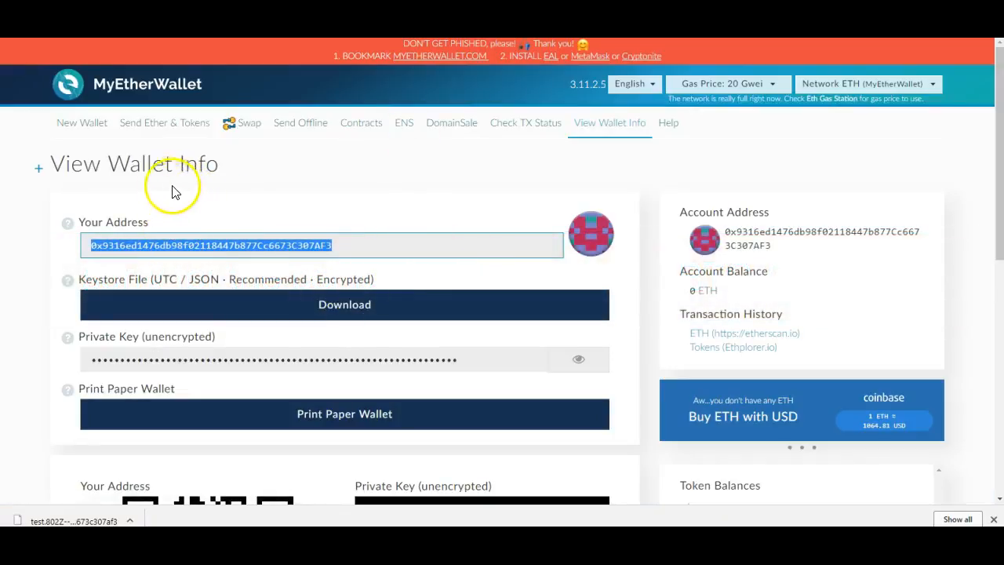
mouse_move(306, 194)
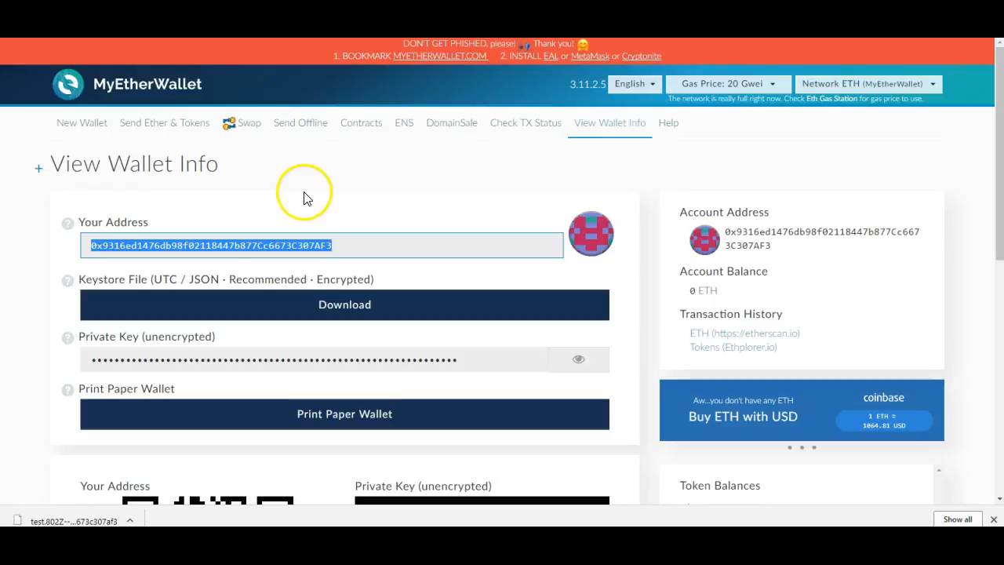
Return to MyEtherWallet's View Wallet Info page showing the address and 0 ETH balance.
scroll(down, 3)
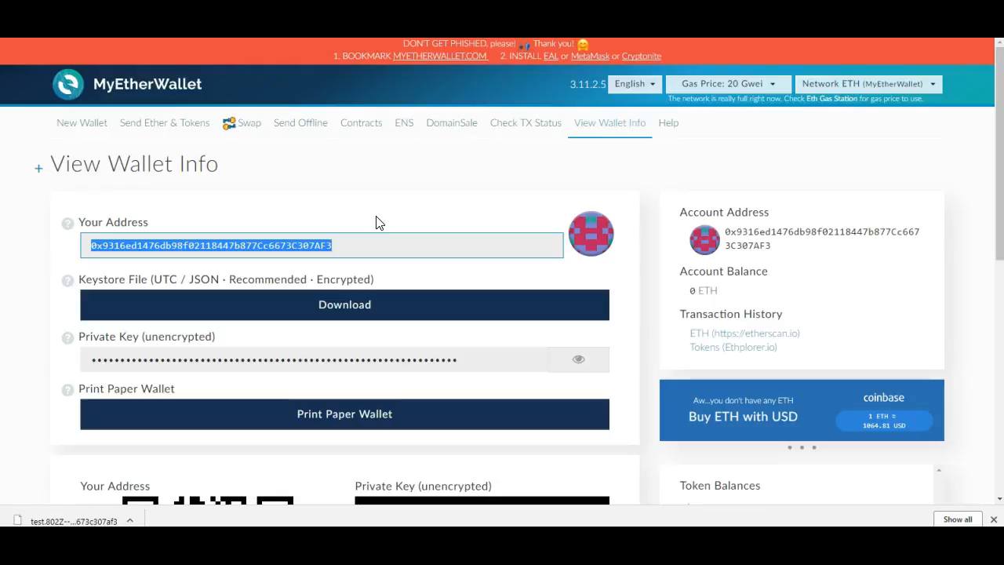
mouse_move(319, 235)
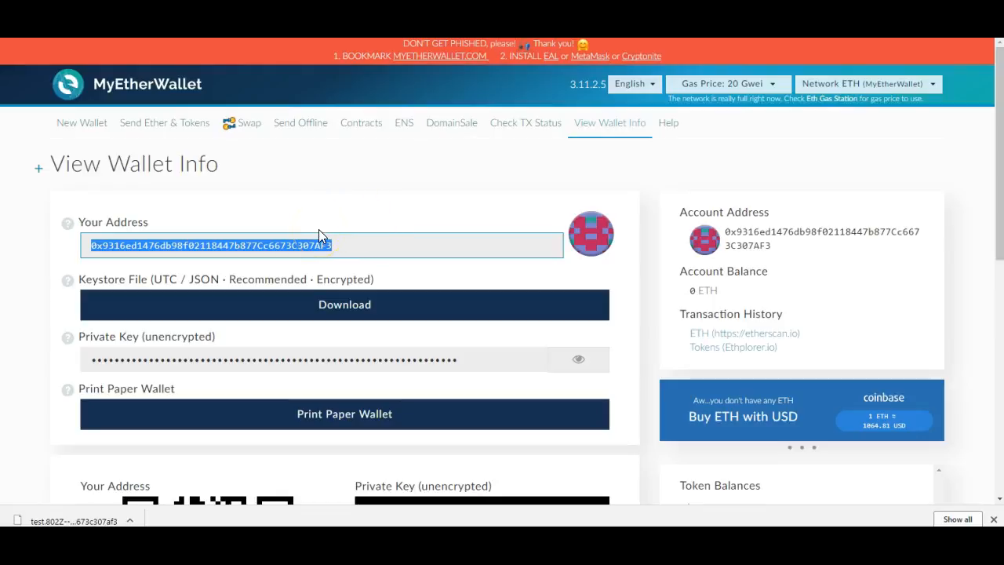
mouse_move(318, 228)
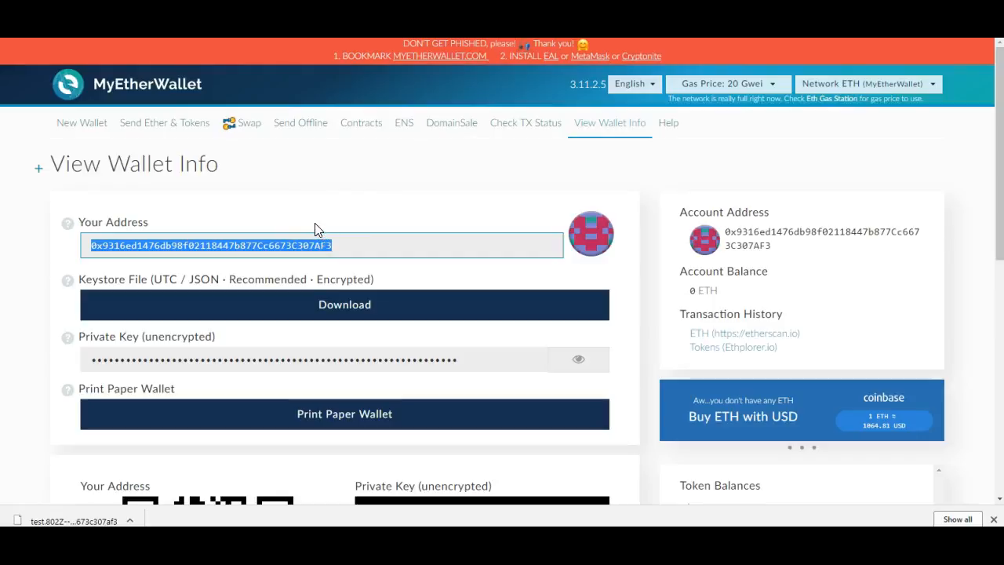
click(609, 122)
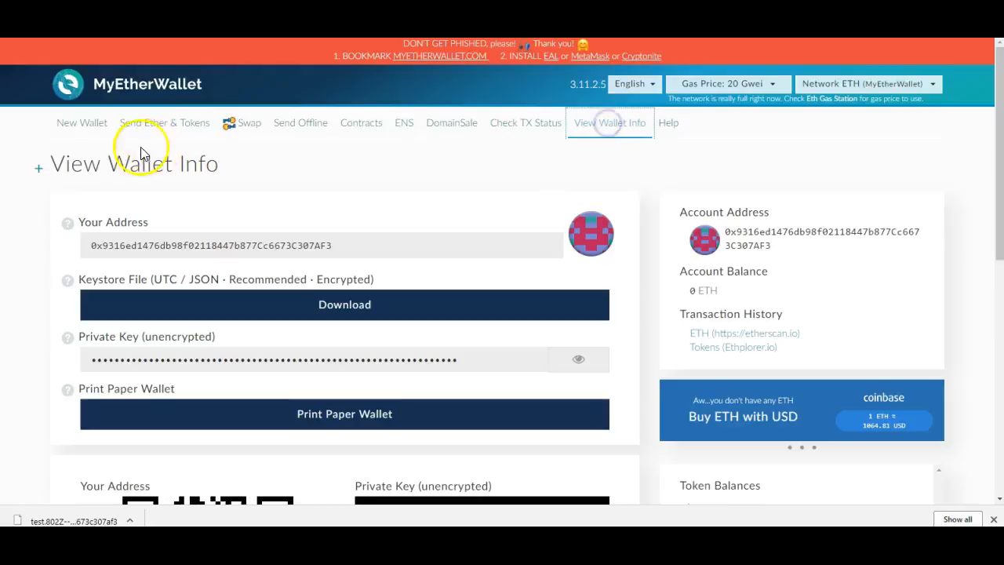
mouse_move(81, 123)
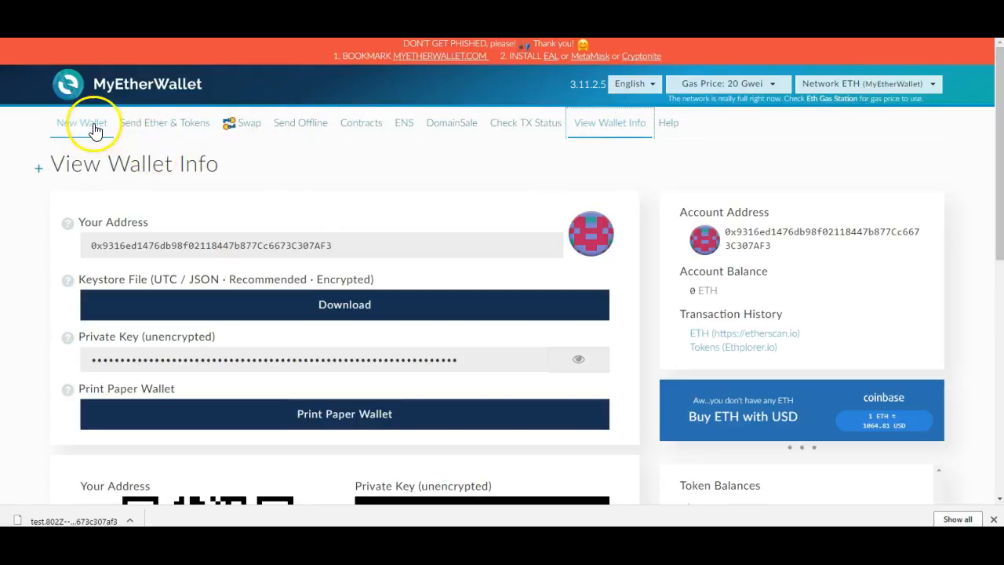
Visit New Wallet, reopen View Wallet Info, and cancel the keystore file picker.
click(81, 122)
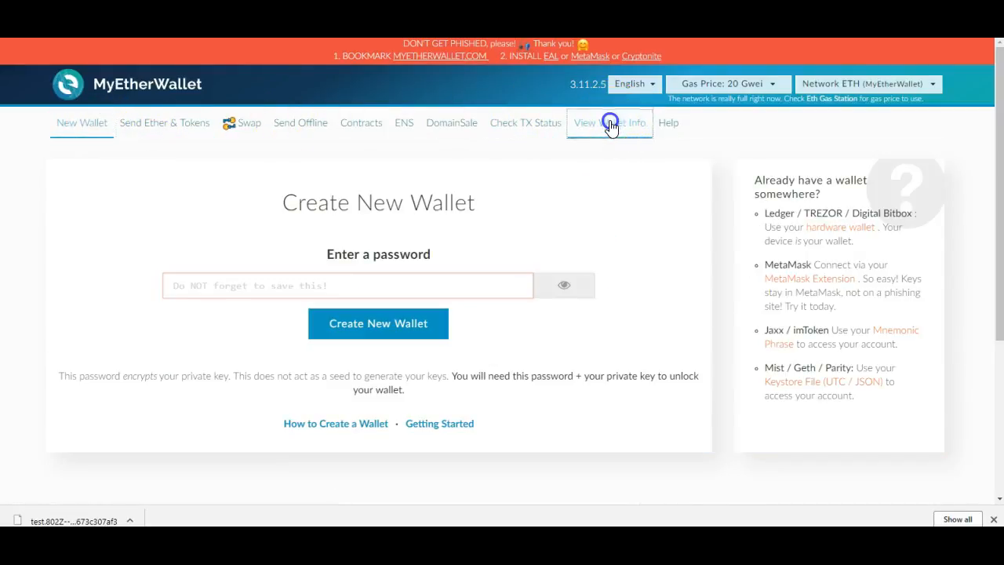
click(609, 122)
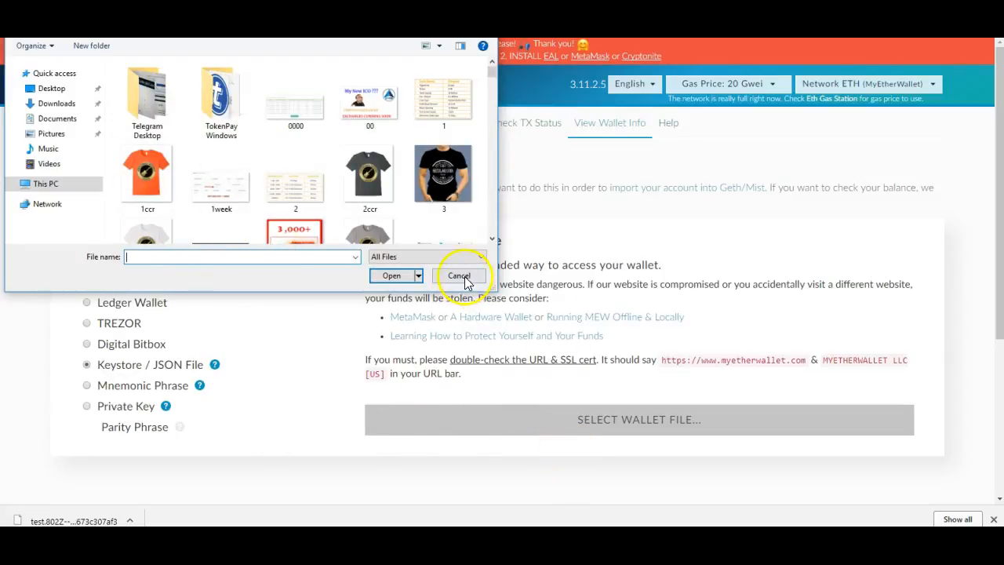
click(459, 275)
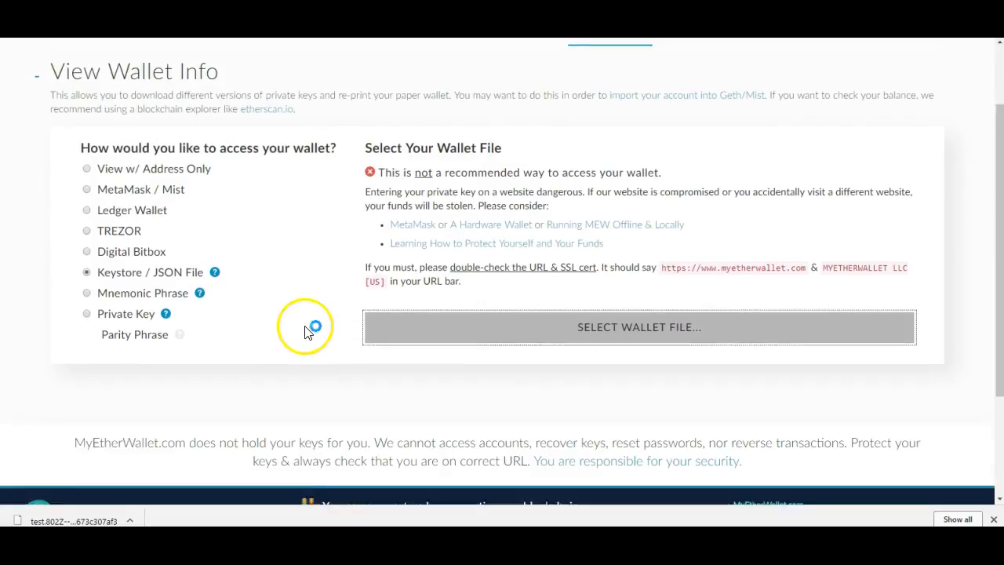
scroll(down, 3)
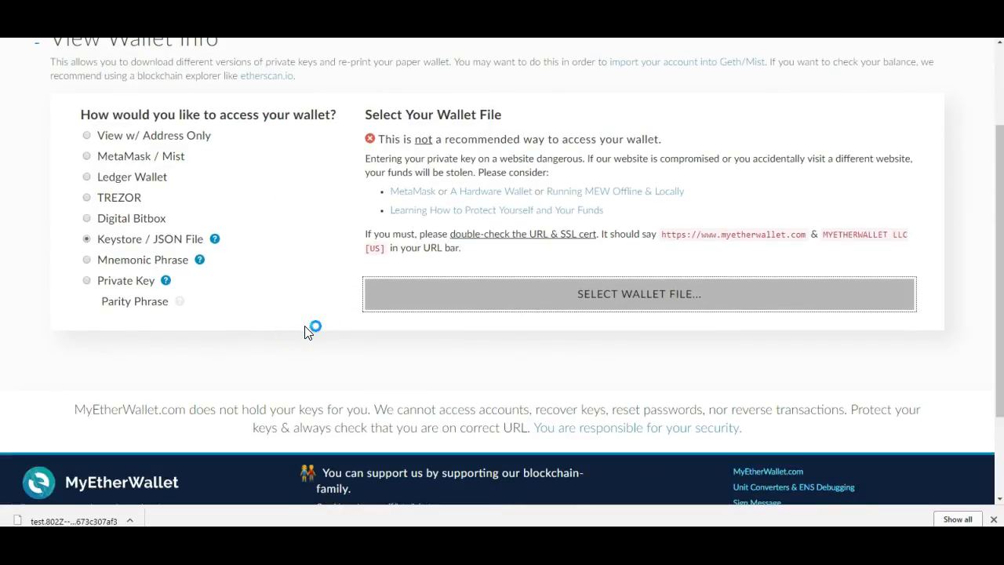